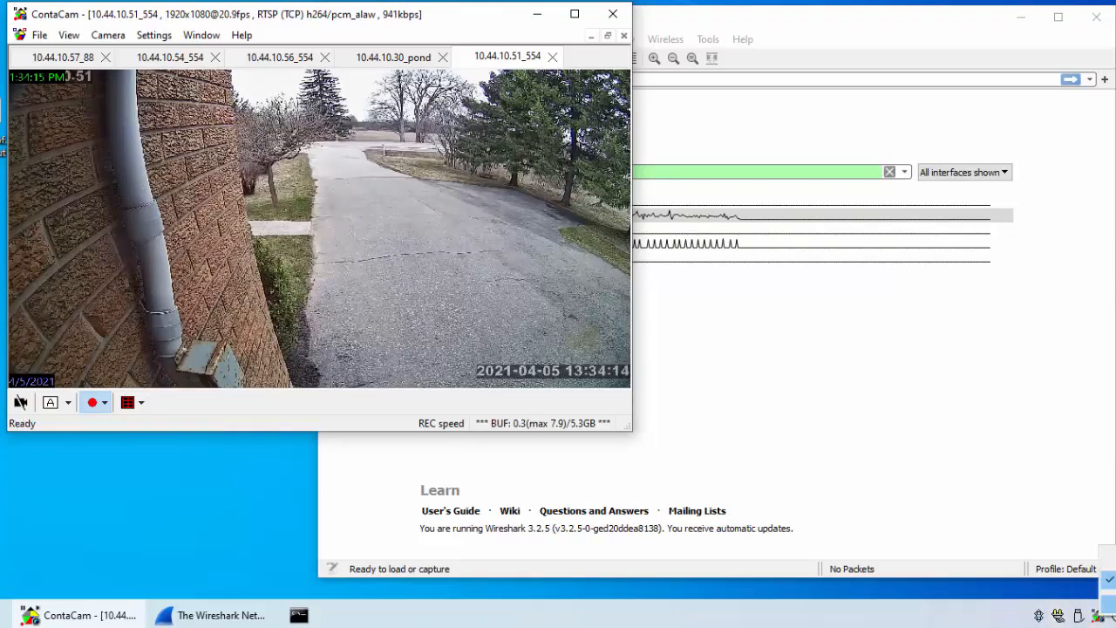
# Step: Close ContaCam and select Ethernet with capture filter 'host 10.44.10.51'
pyautogui.click(612, 14)
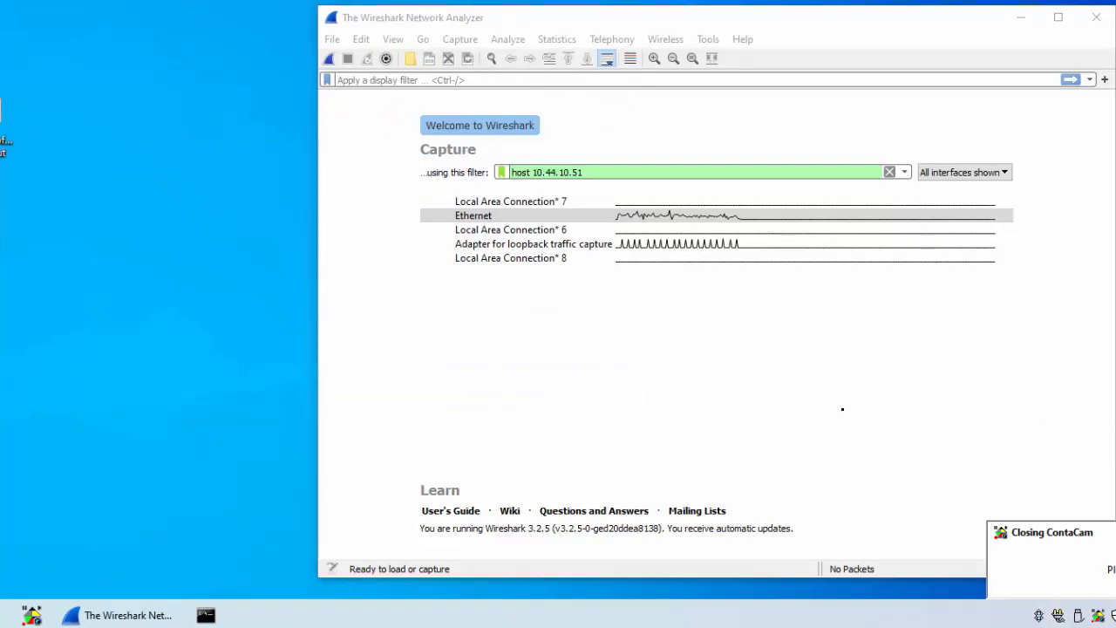
pyautogui.moveTo(847, 411)
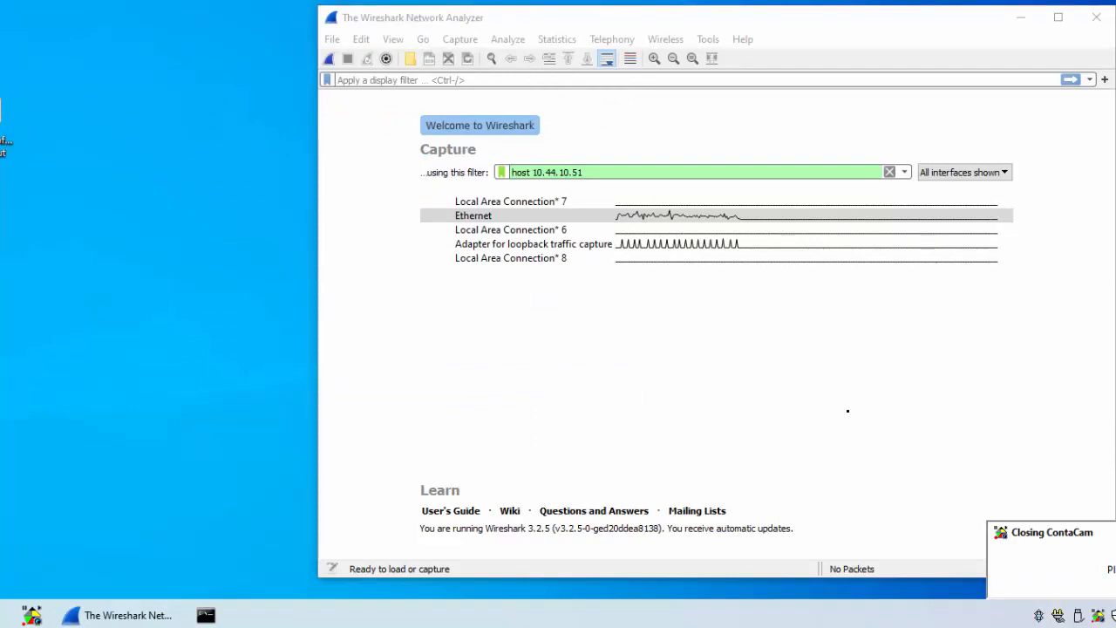
pyautogui.click(511, 257)
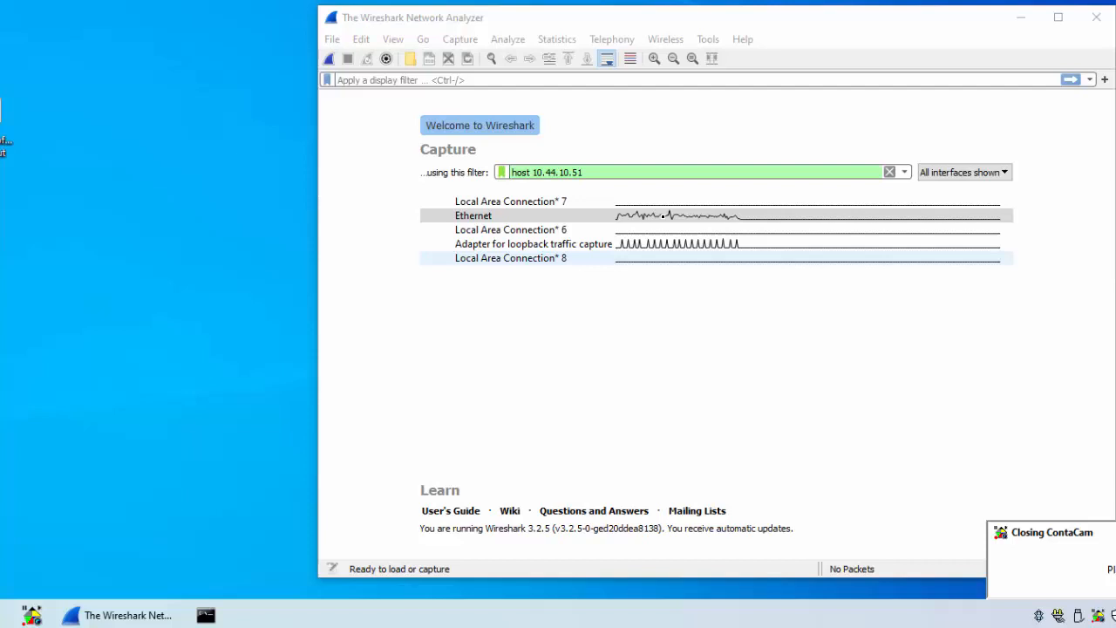
pyautogui.click(474, 216)
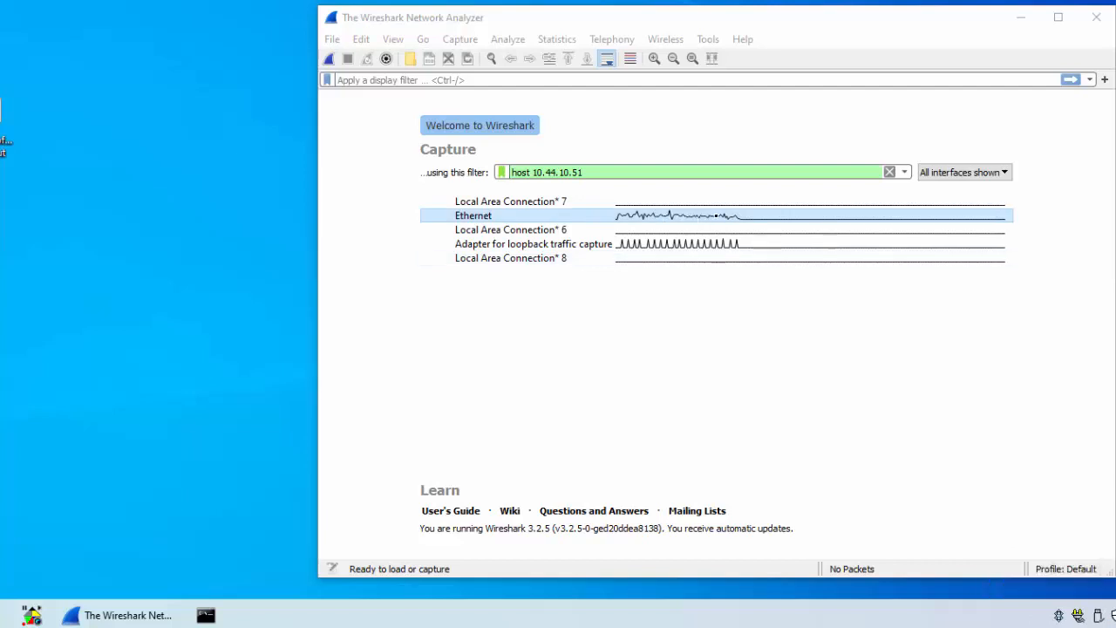
pyautogui.click(511, 257)
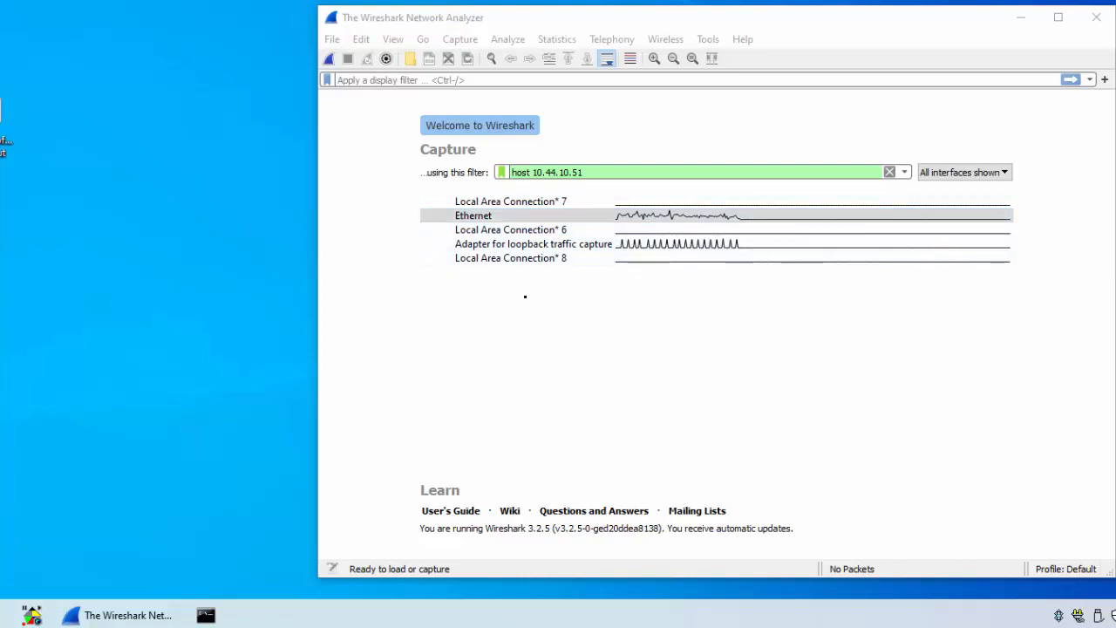
pyautogui.click(474, 215)
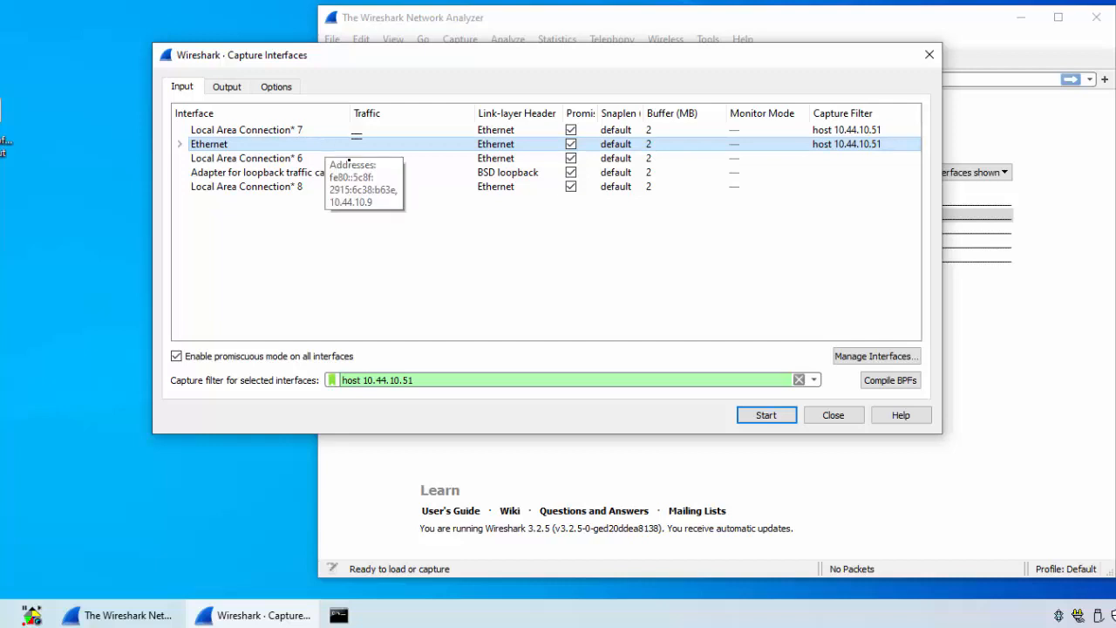
pyautogui.moveTo(875, 356)
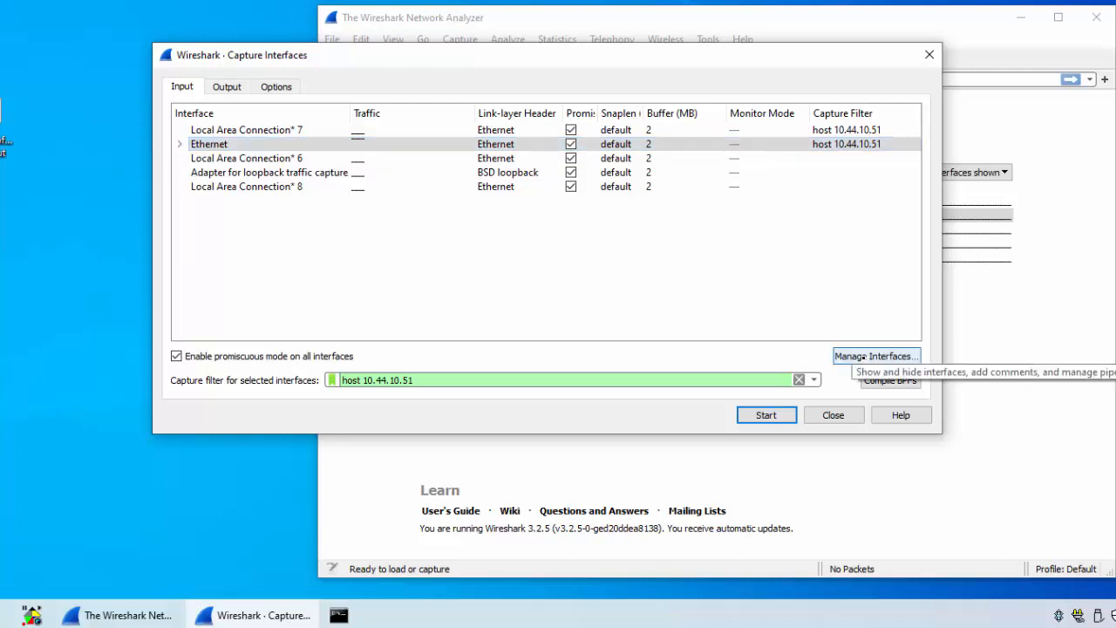
# Step: Hide the four other interfaces, leaving only Ethernet shown in the capture list
pyautogui.click(875, 356)
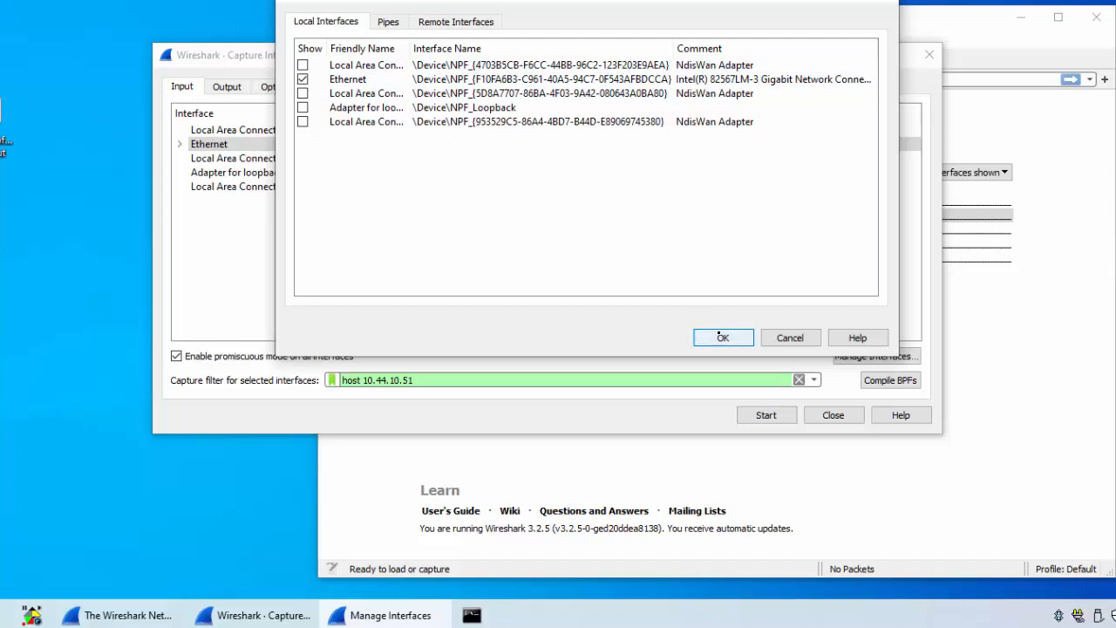
pyautogui.click(723, 338)
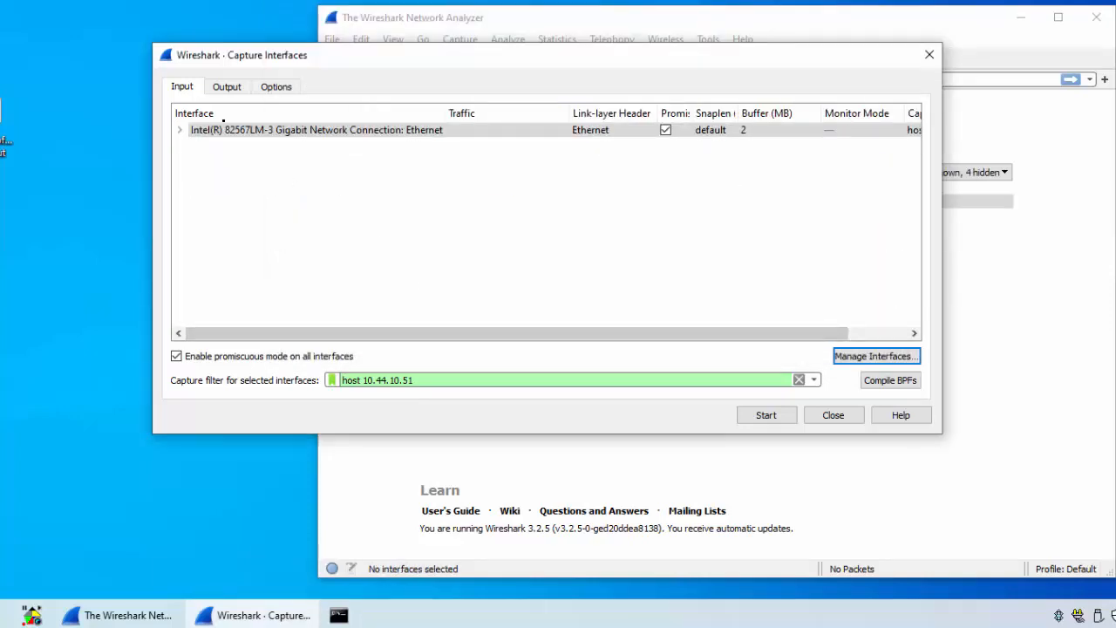
pyautogui.click(316, 129)
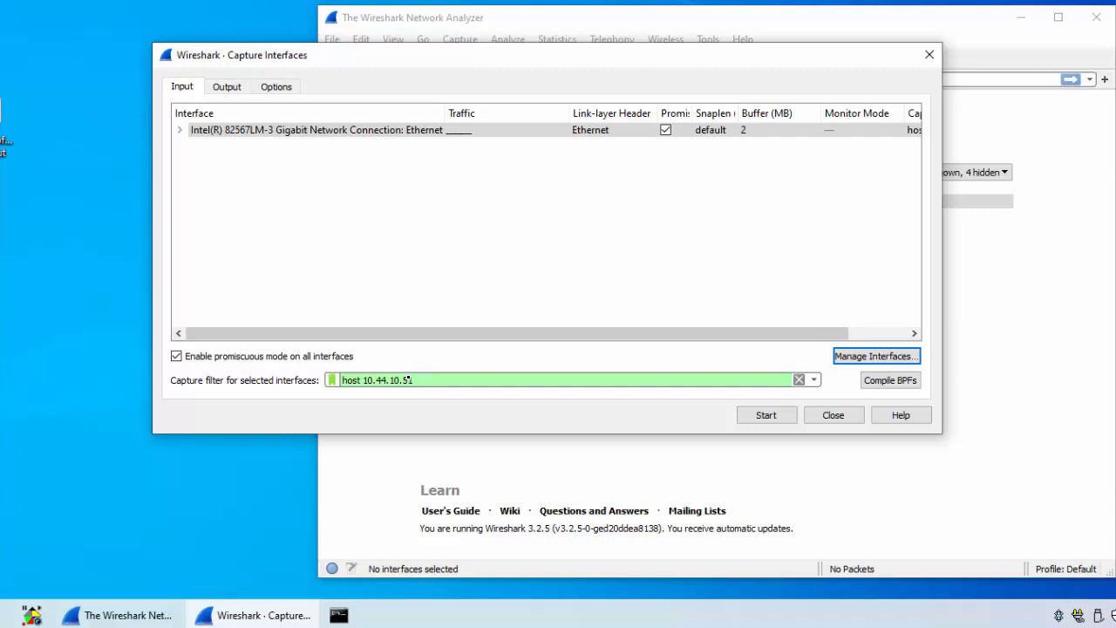
# Step: Start an Ethernet capture set to stop automatically after 100 packets
pyautogui.write('1')
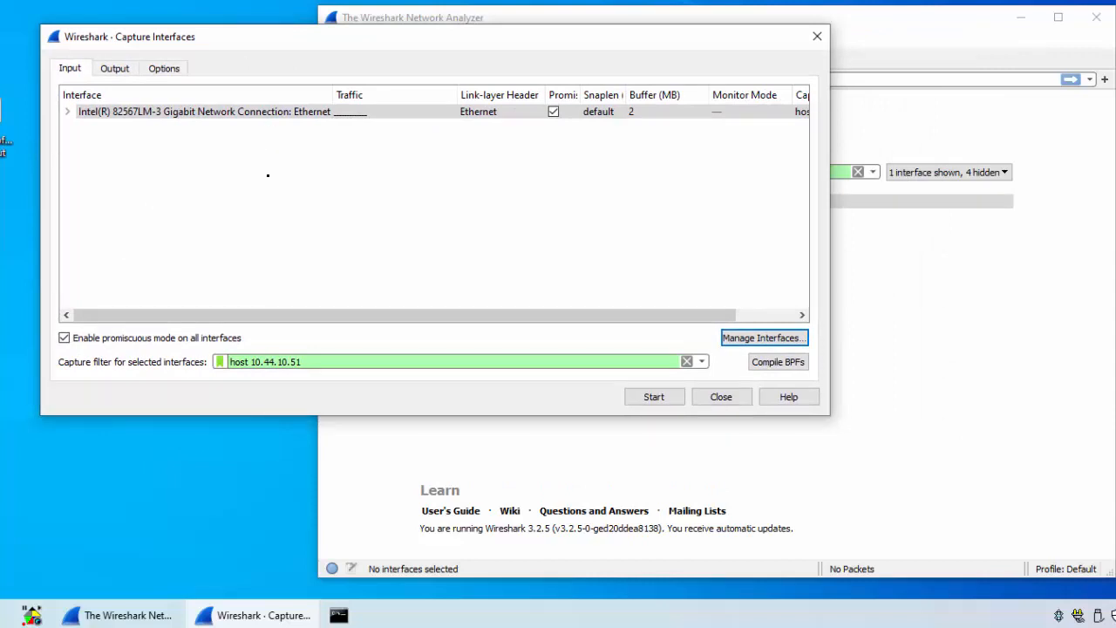
pyautogui.click(164, 68)
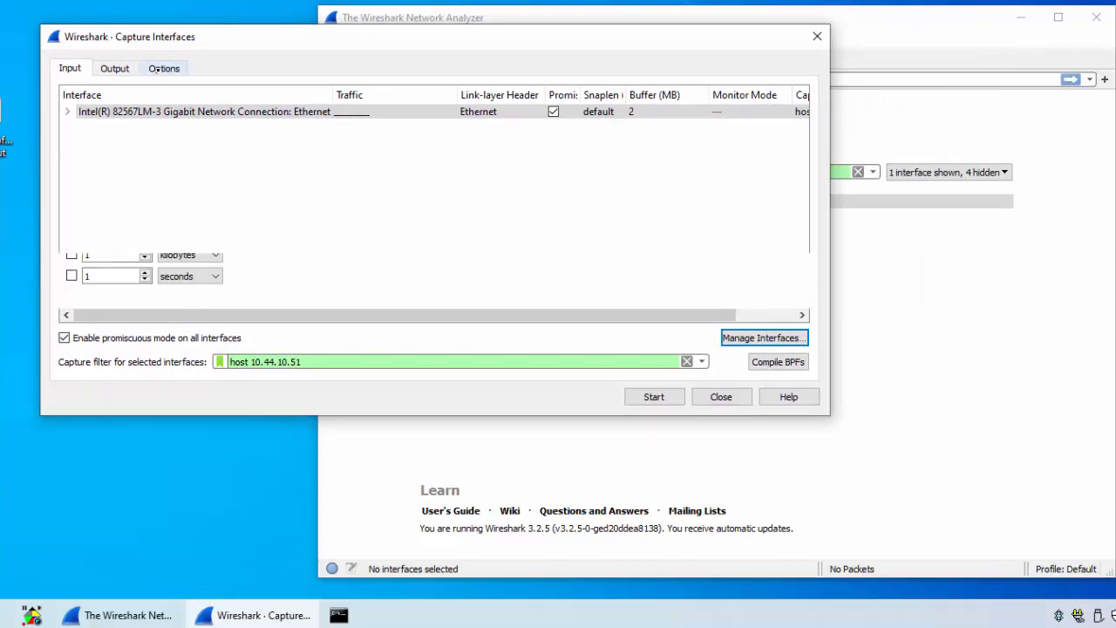
pyautogui.click(163, 68)
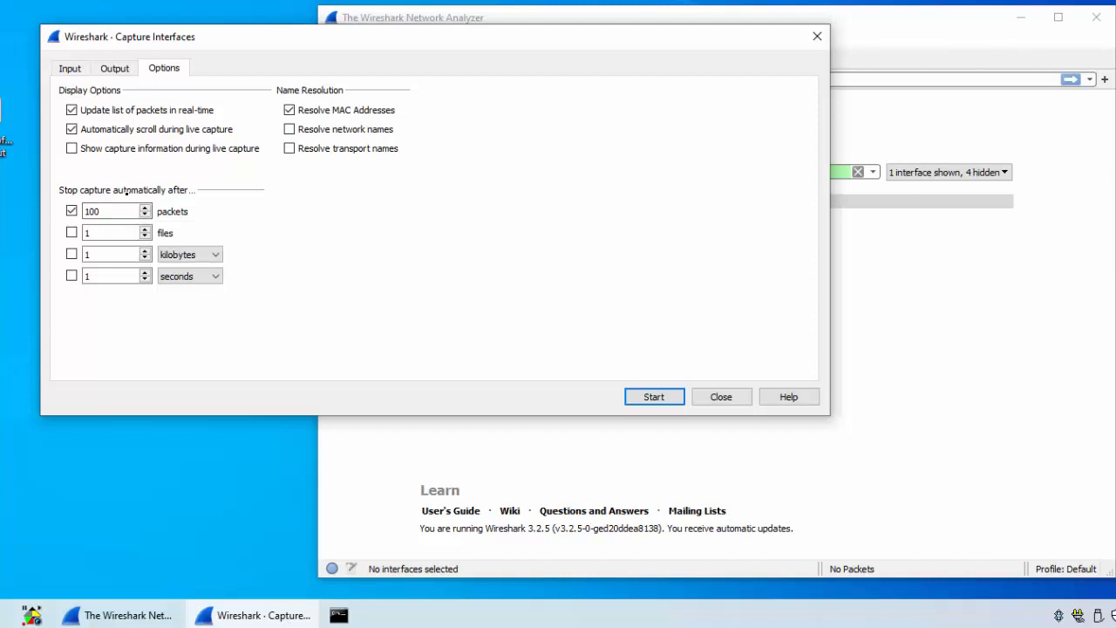
pyautogui.moveTo(114, 211)
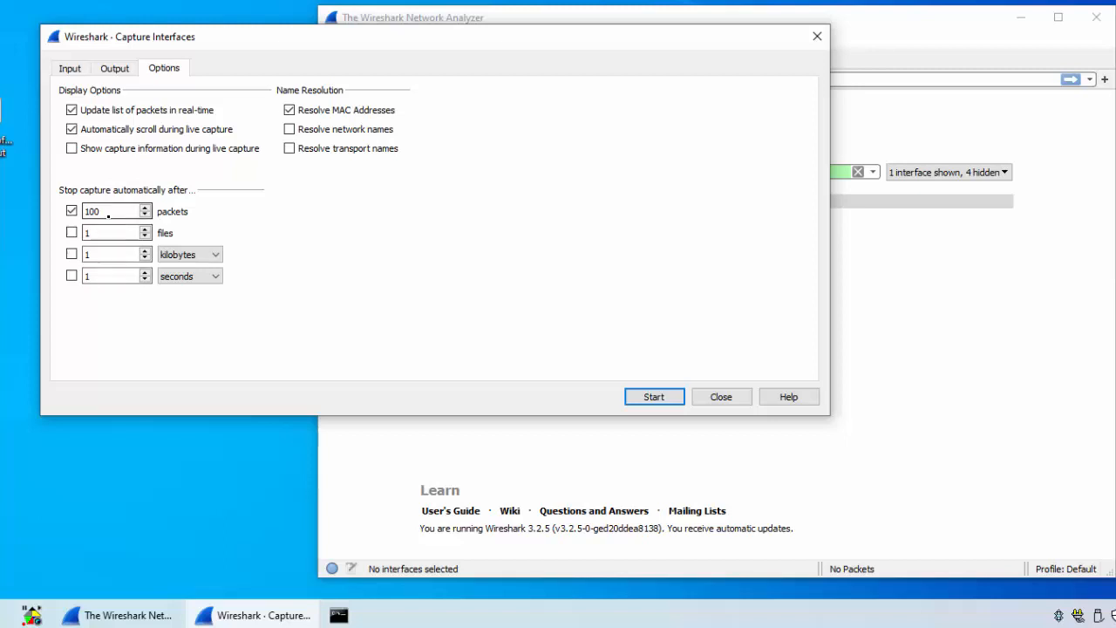
pyautogui.click(70, 68)
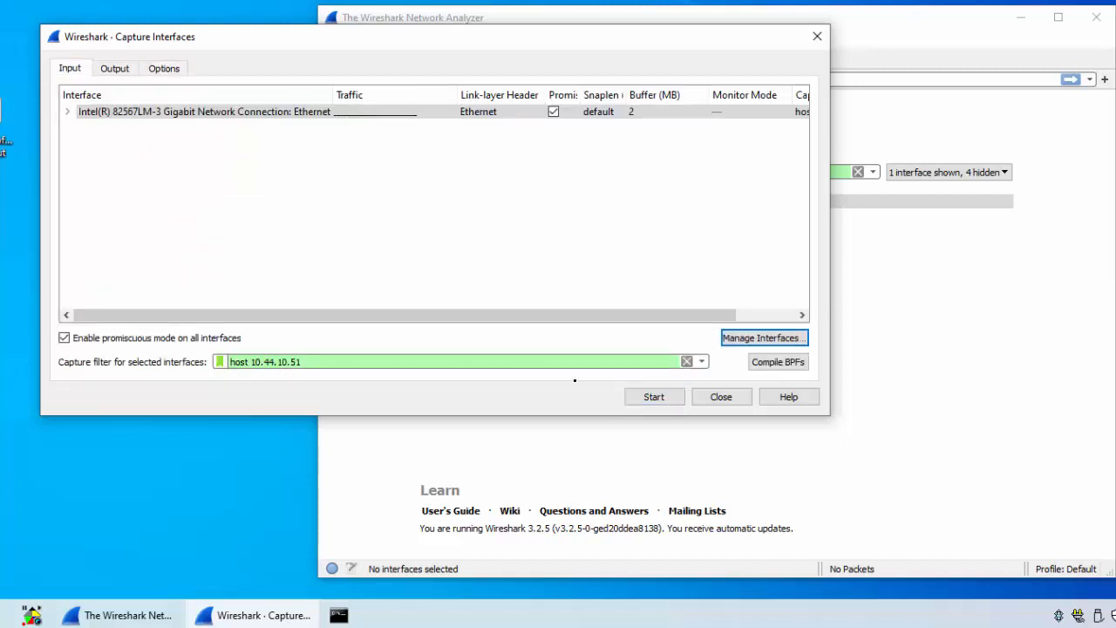
pyautogui.click(653, 397)
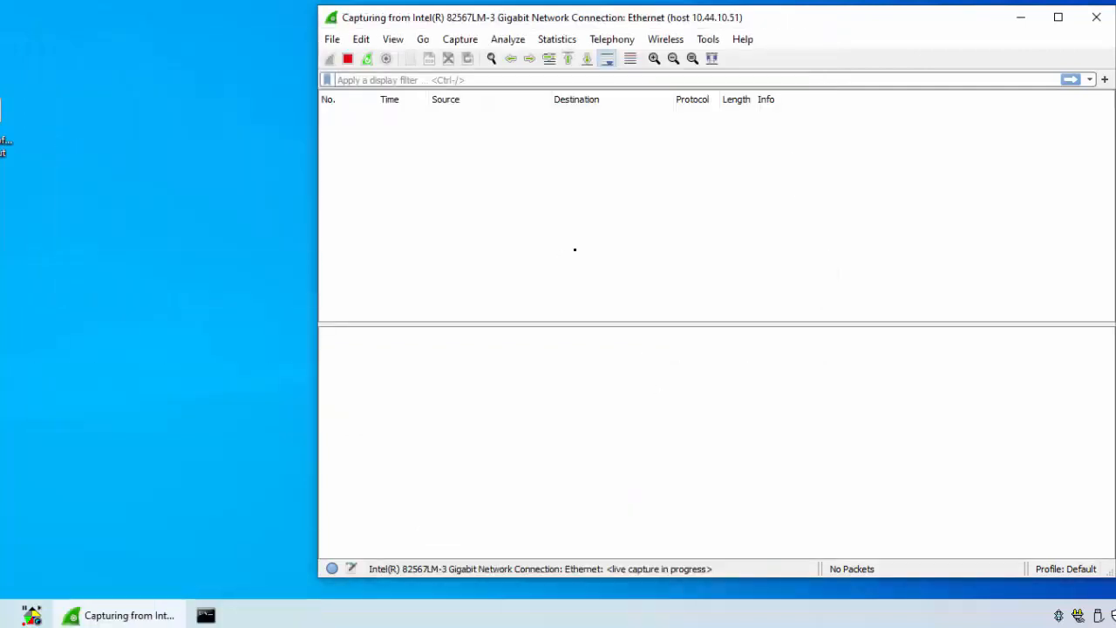
pyautogui.moveTo(233, 481)
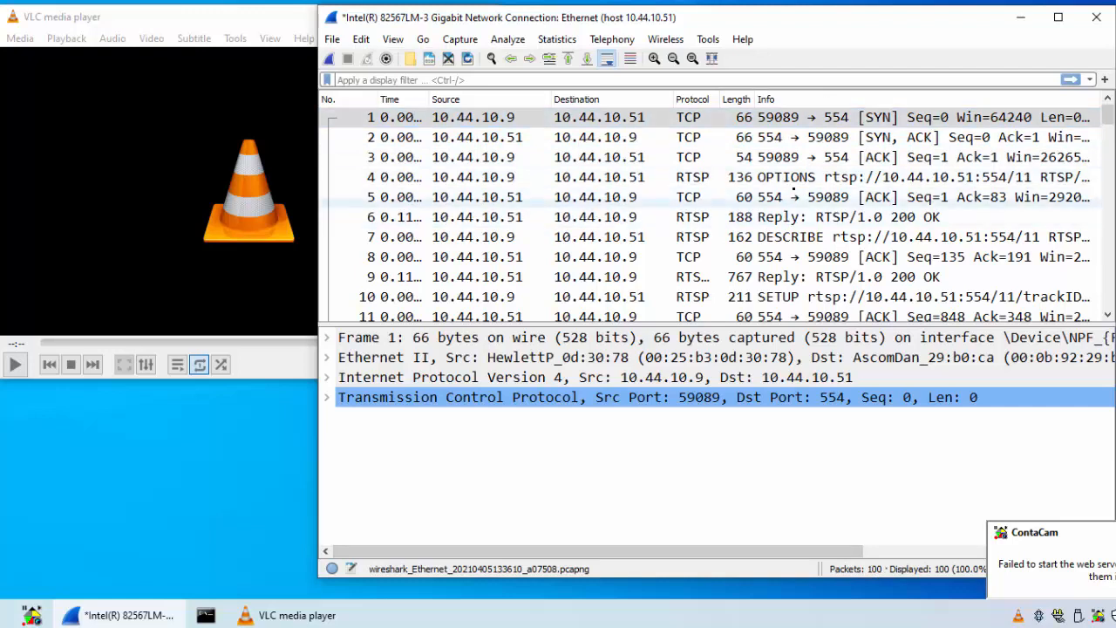
# Step: Copy the URL value rtsp://10.44.10.51:554/11 from packet 4's RTSP OPTIONS request
pyautogui.click(785, 177)
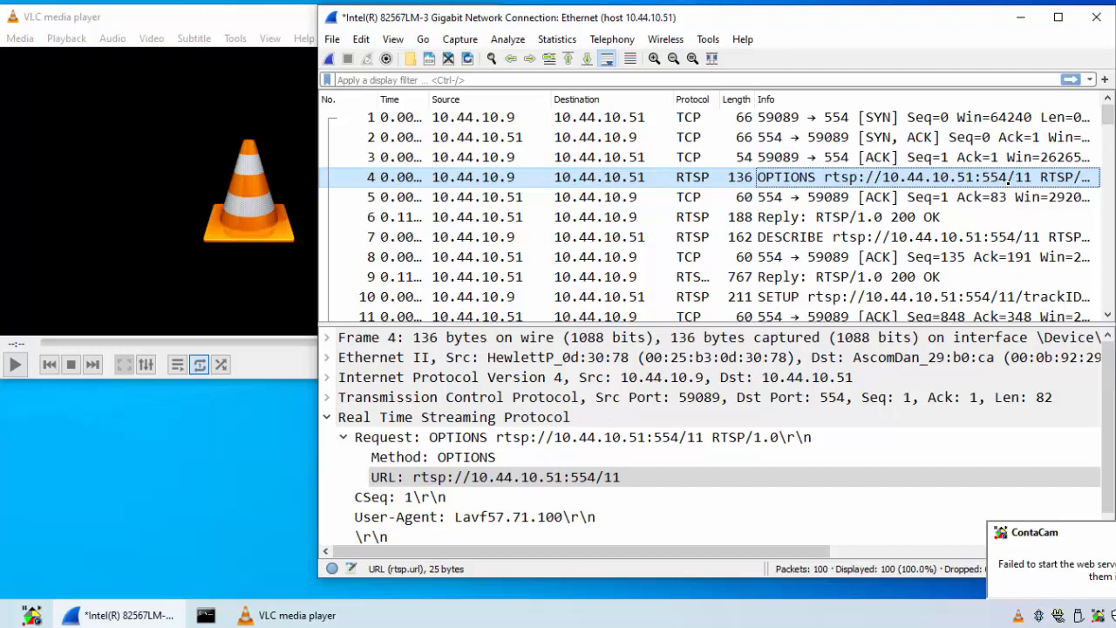
pyautogui.click(495, 477)
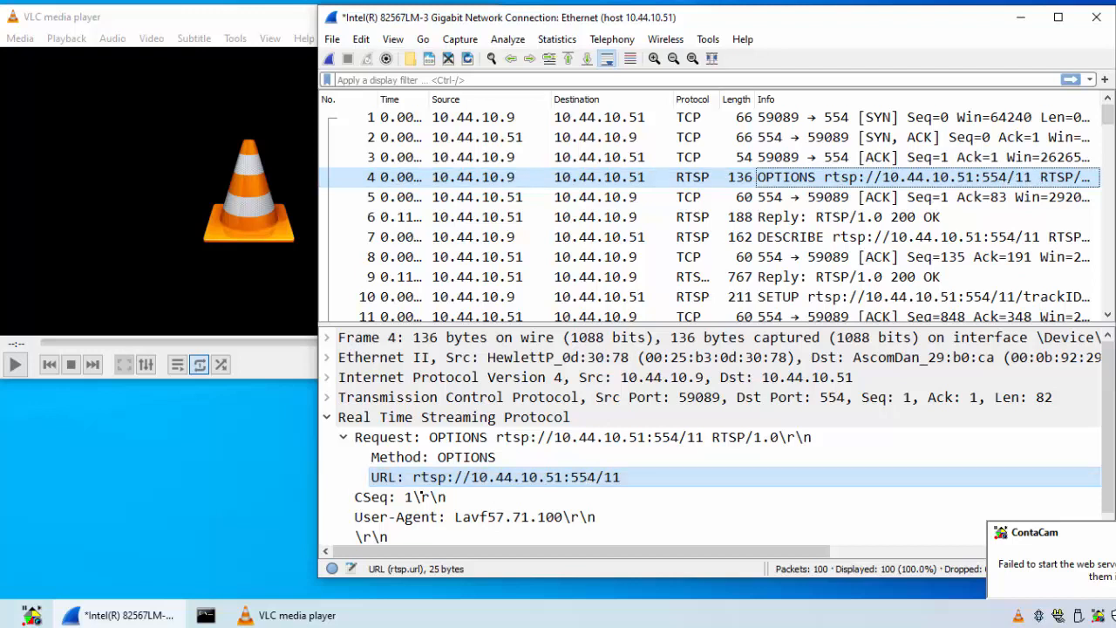
pyautogui.click(453, 417)
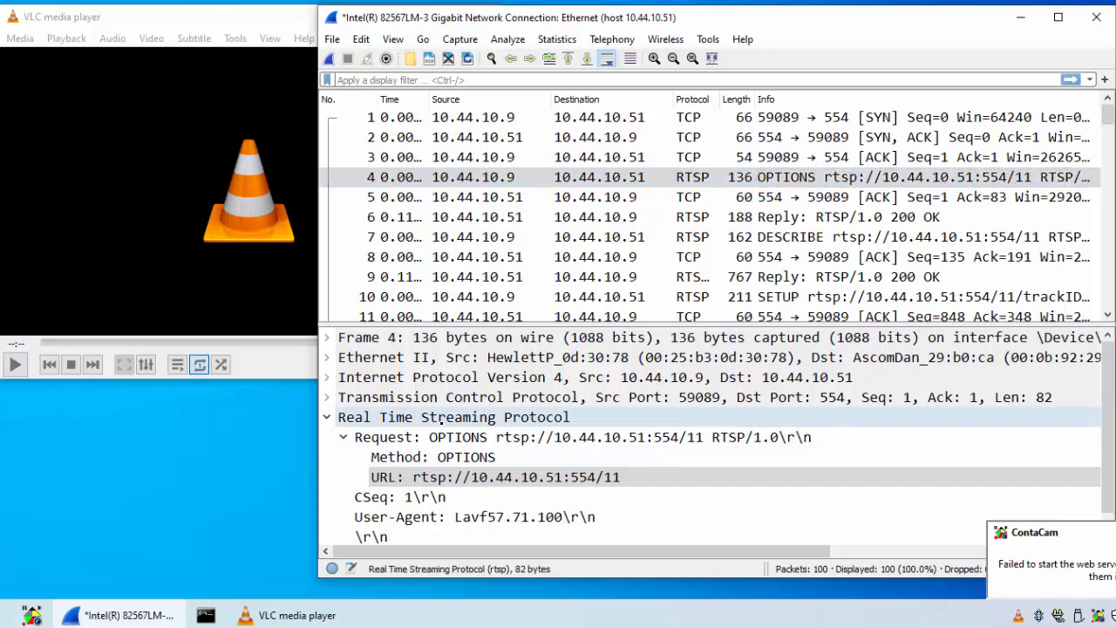
pyautogui.click(452, 417)
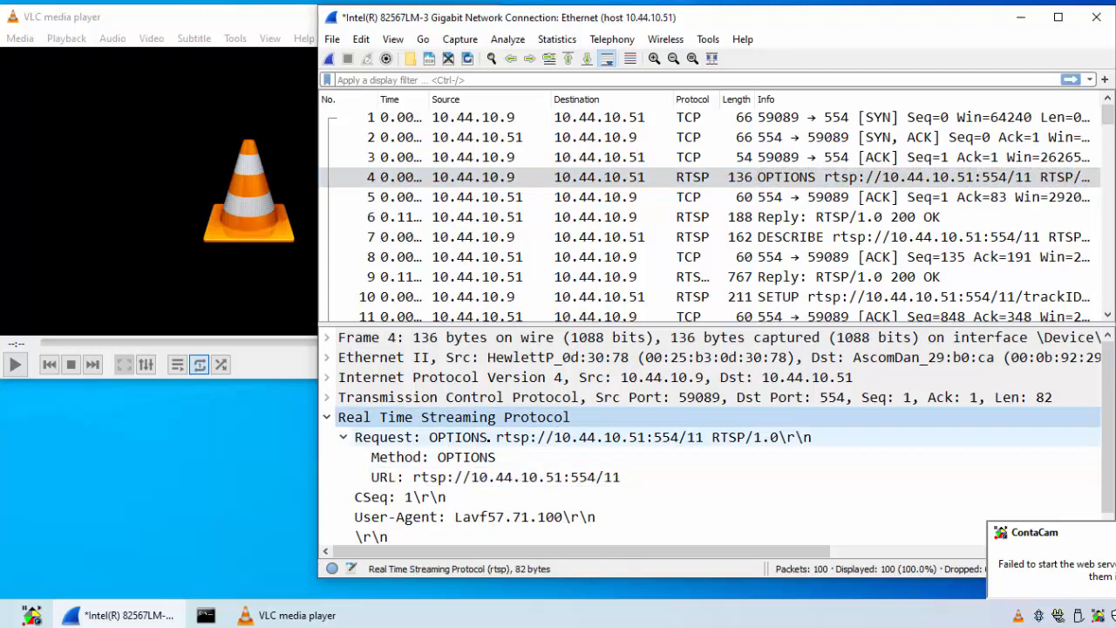
pyautogui.click(494, 476)
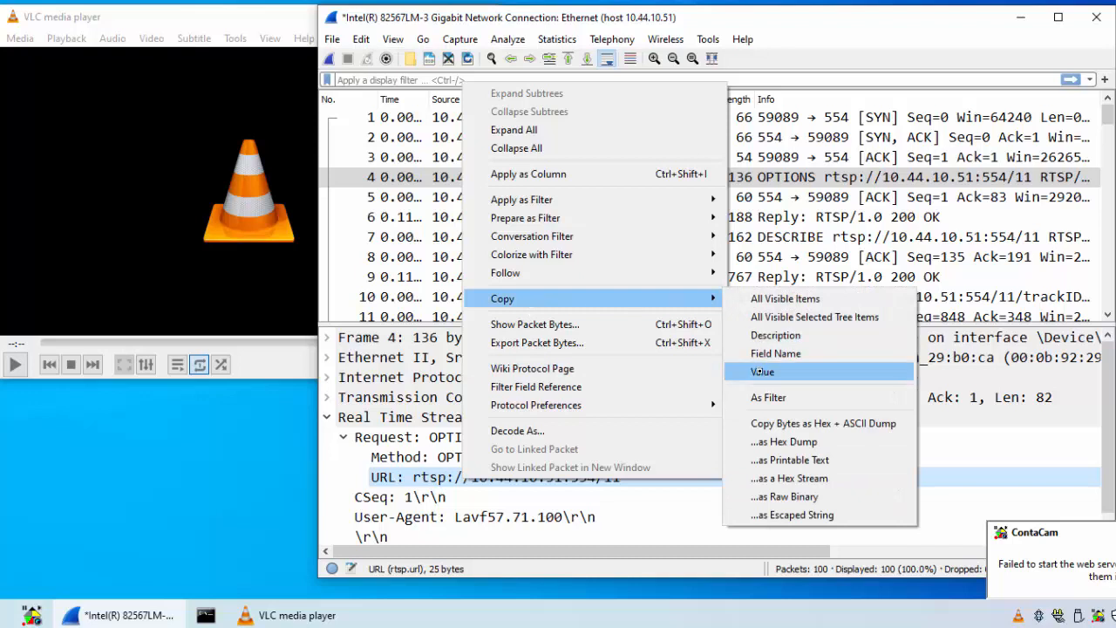
pyautogui.click(762, 372)
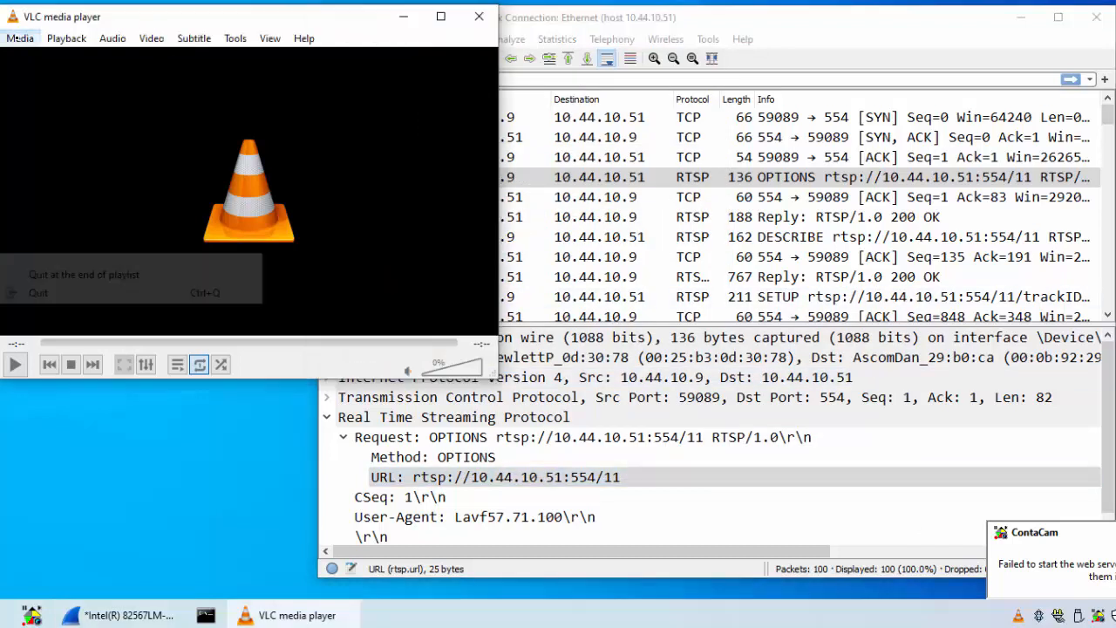
# Step: Open rtsp://10.44.10.51:554/11 as a network stream and play the driveway view
pyautogui.click(19, 37)
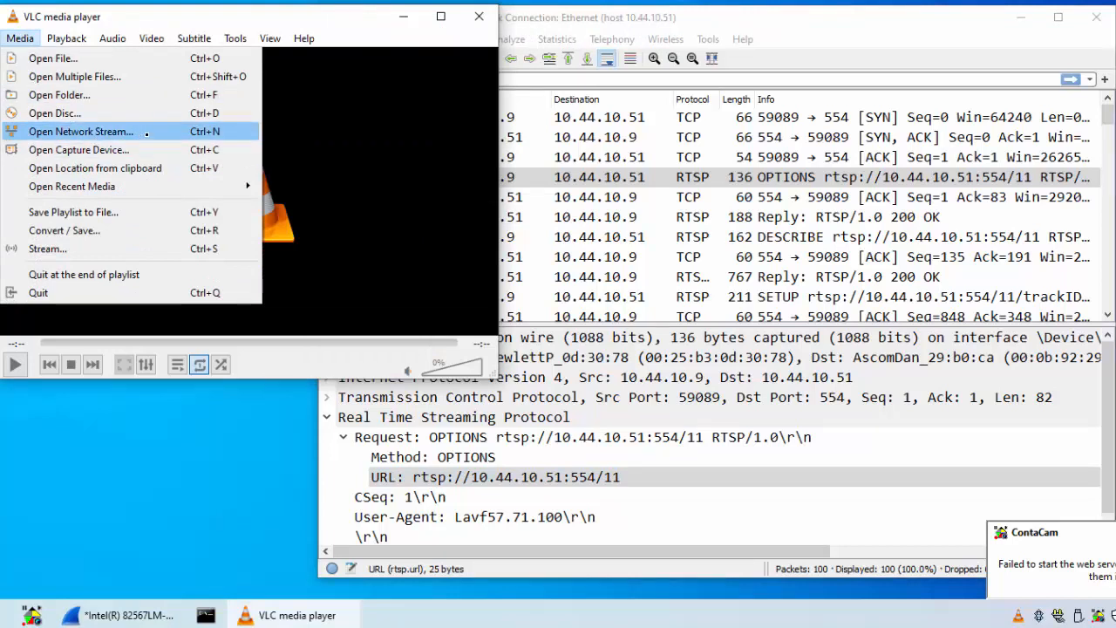
pyautogui.click(81, 131)
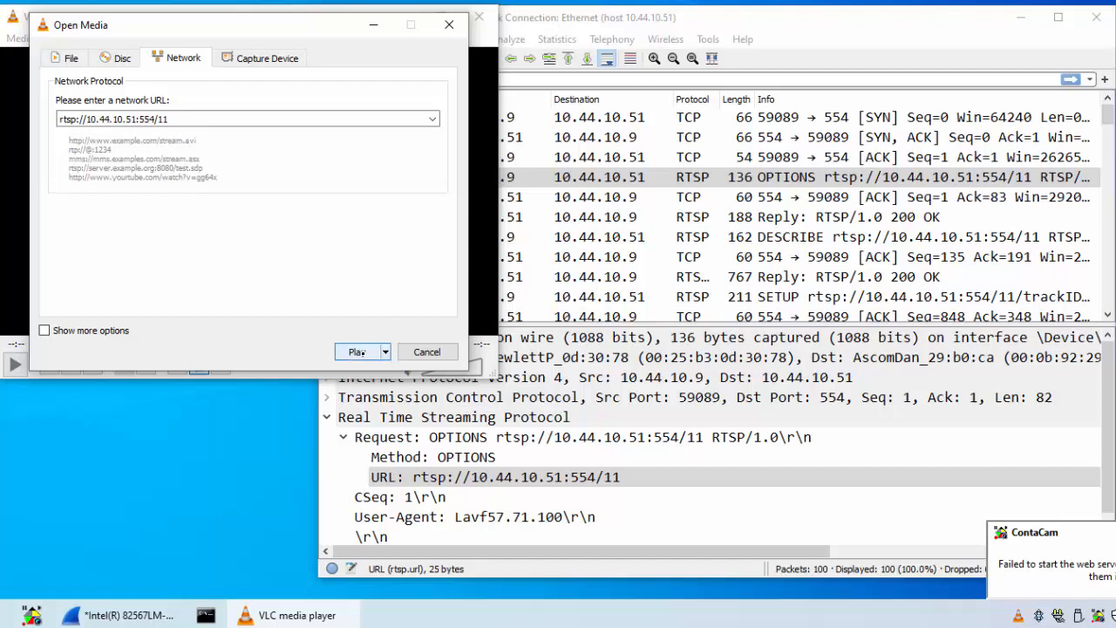
pyautogui.click(356, 352)
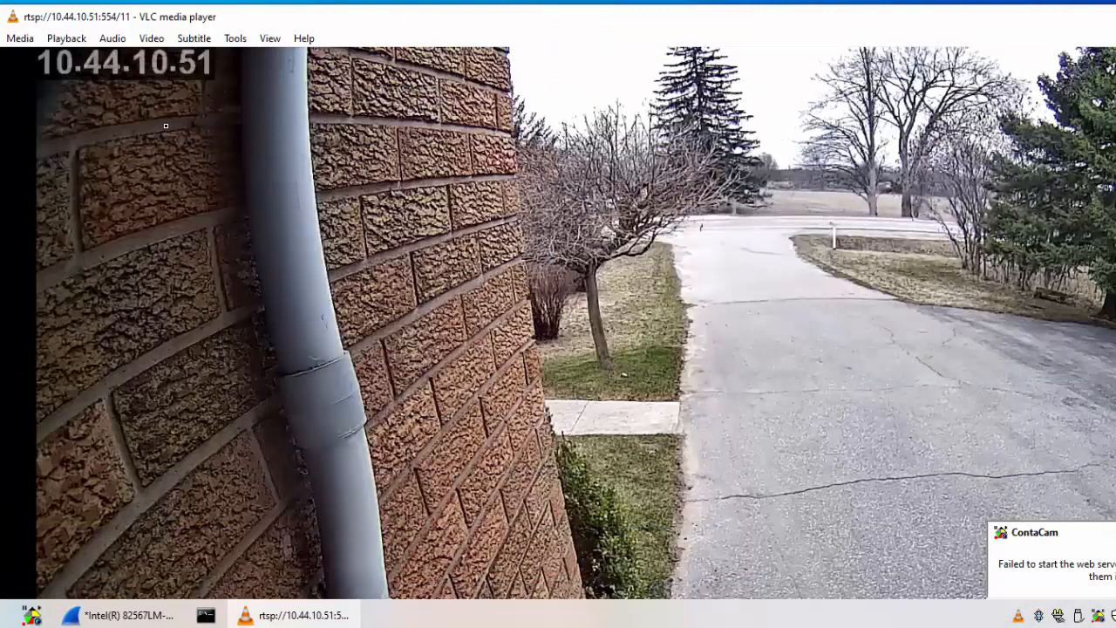
# Step: Open a network stream with the URL ending changed to /12 and play it
pyautogui.click(19, 37)
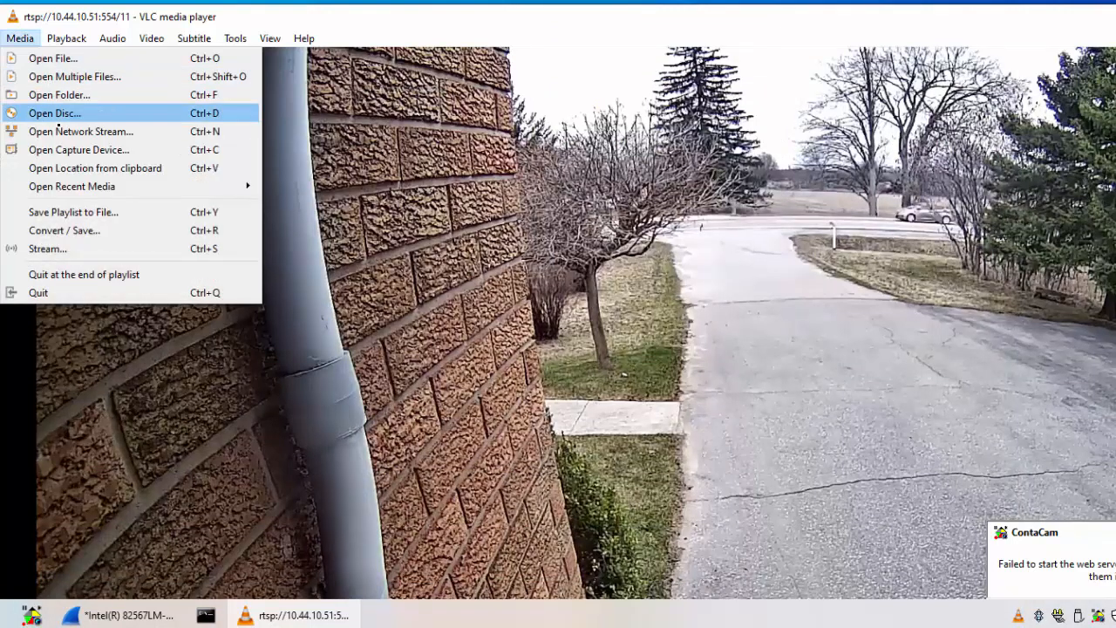
pyautogui.click(80, 131)
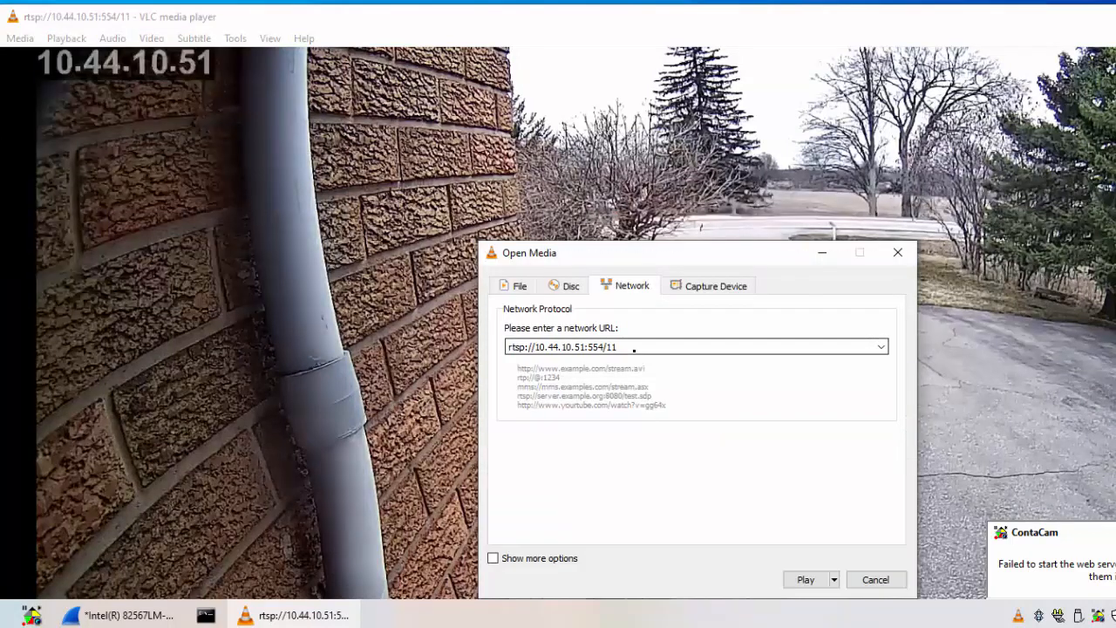
pyautogui.write('2')
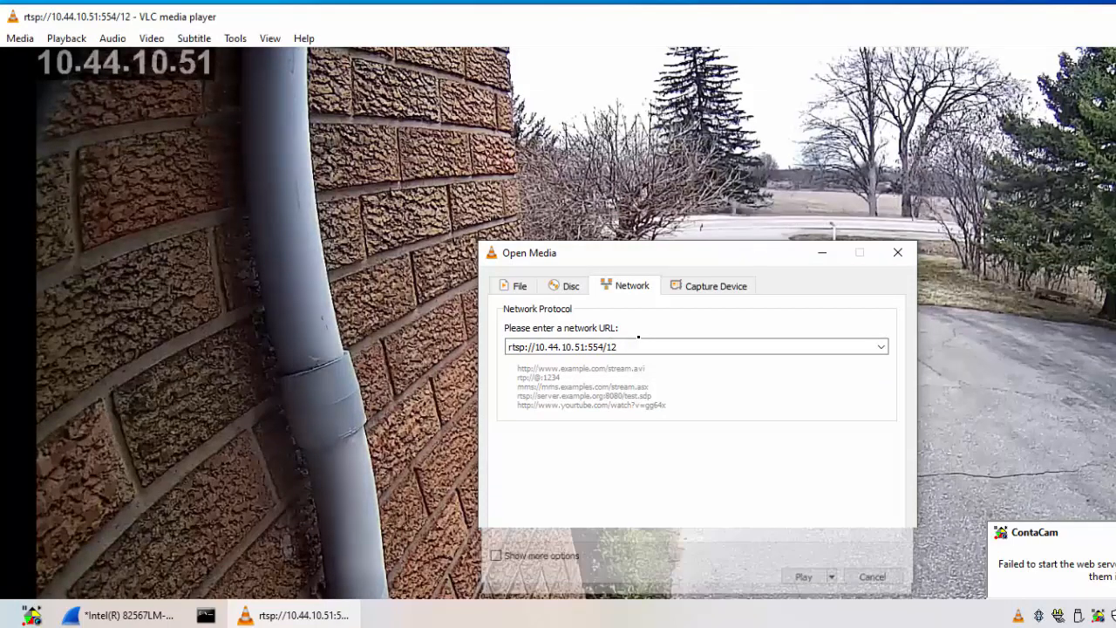
pyautogui.click(803, 576)
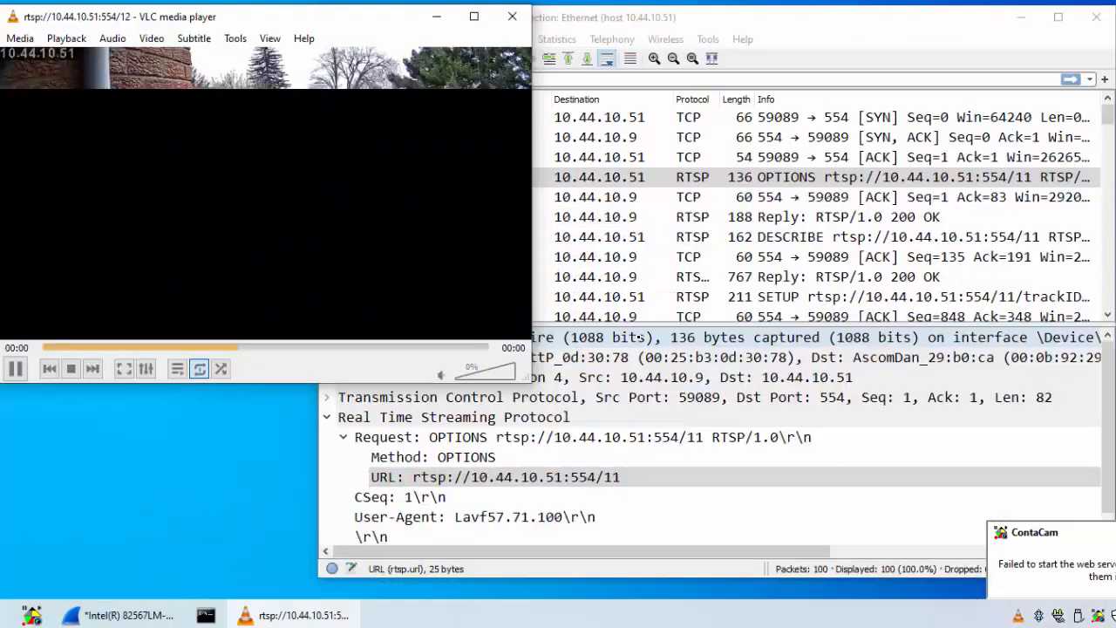